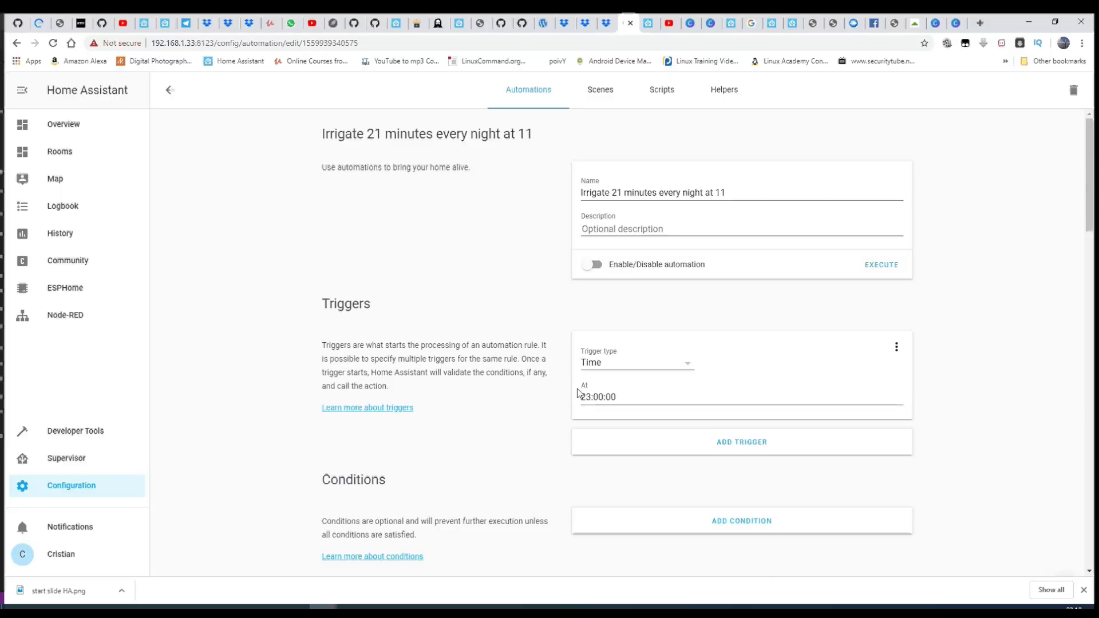
scroll("down", 3)
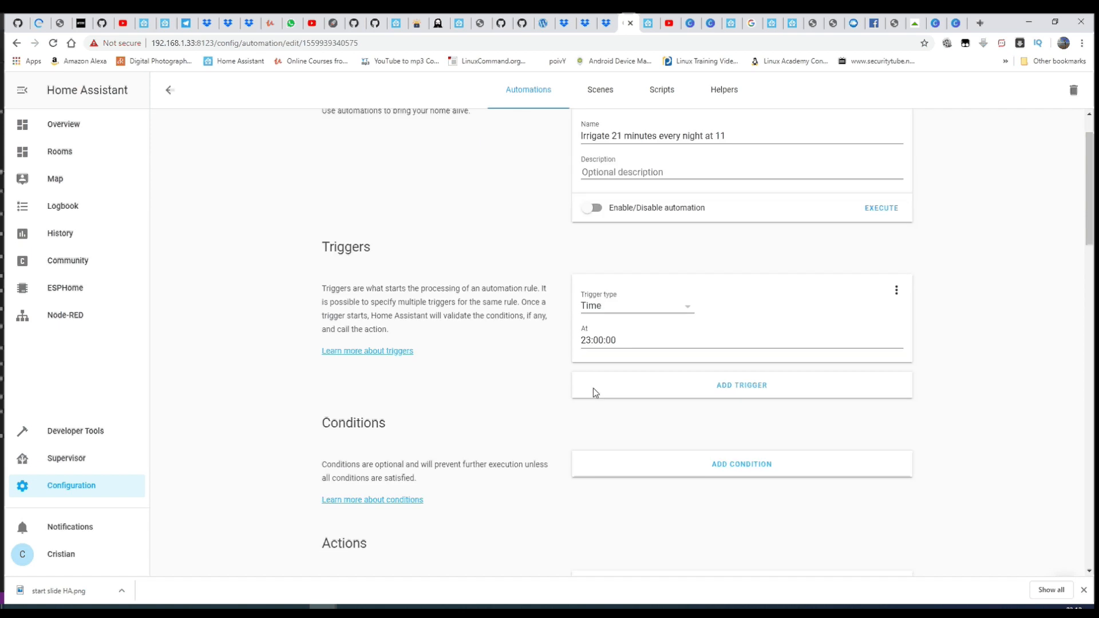
scroll("down", 3)
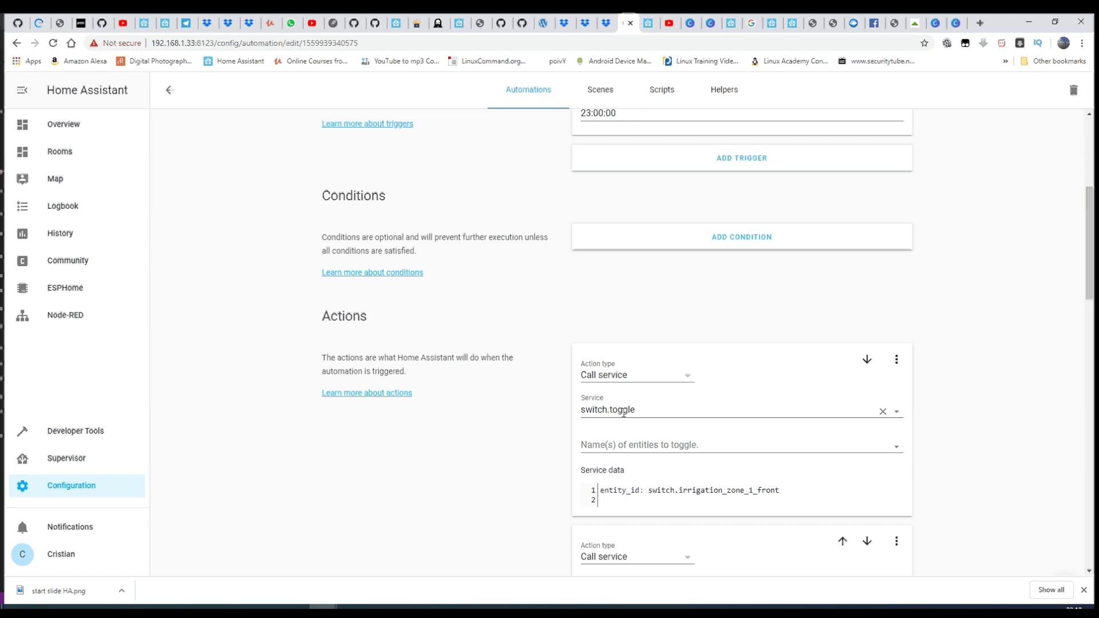
scroll("down", 3)
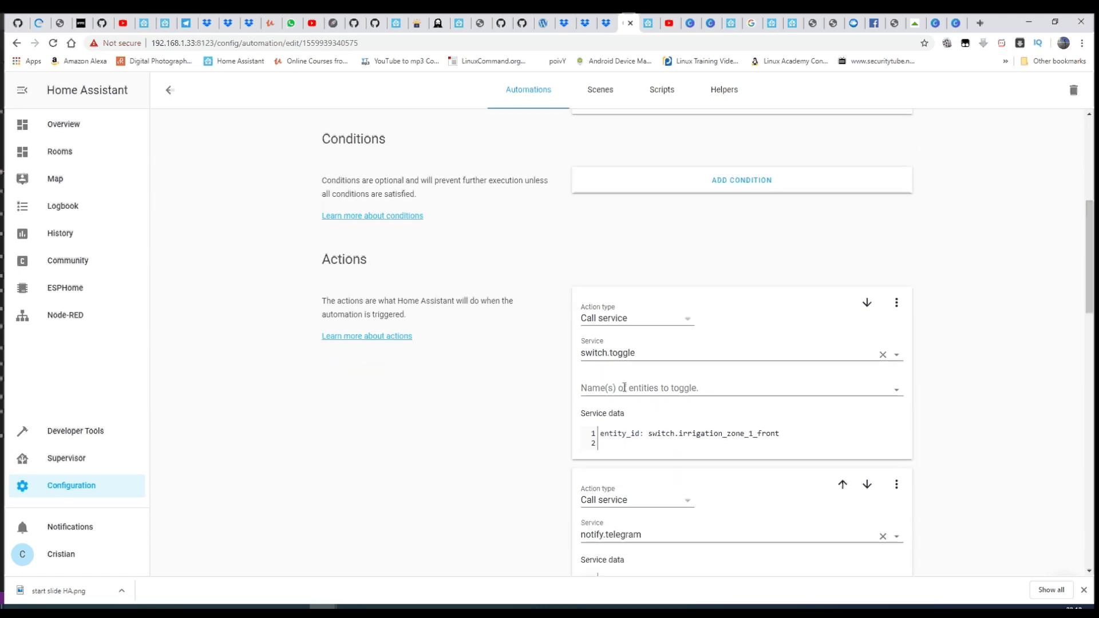
scroll("down", 3)
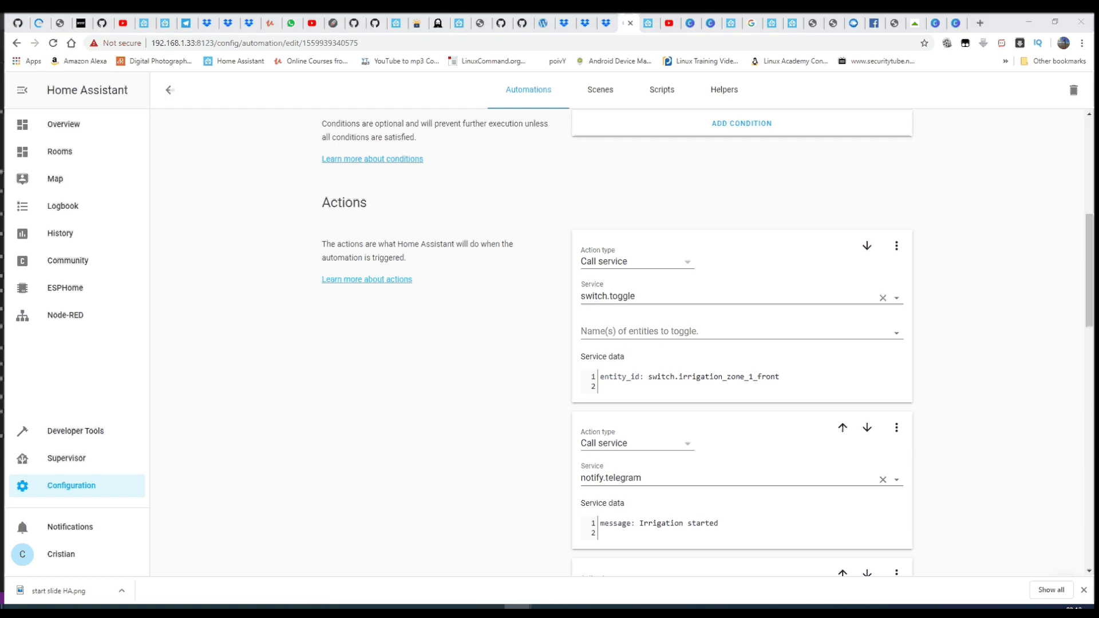
mouse_move(856, 475)
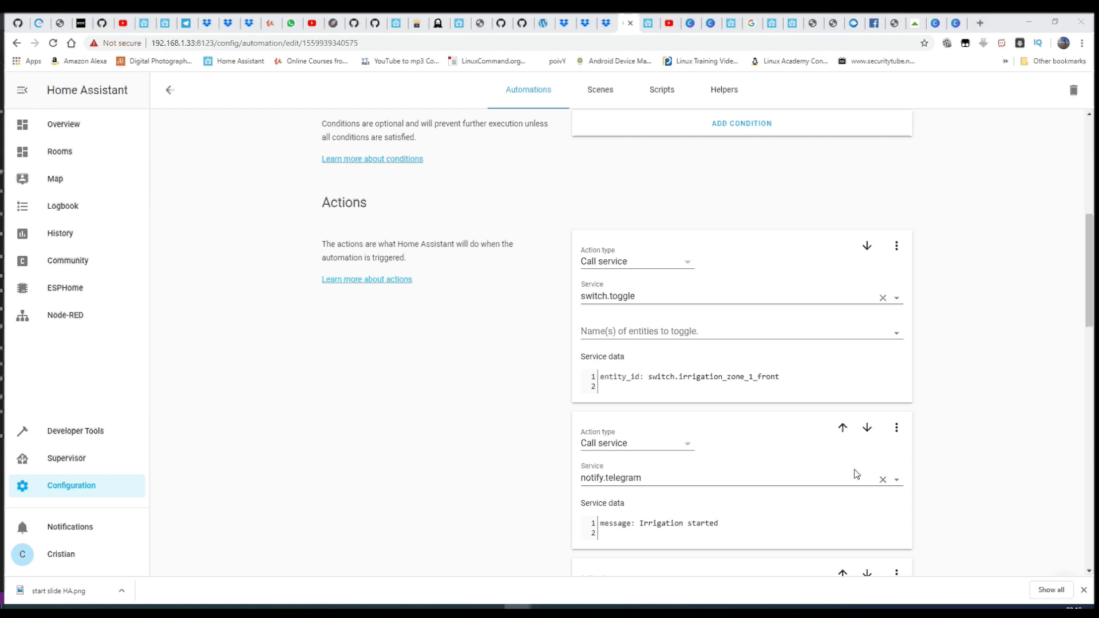
scroll("down", 3)
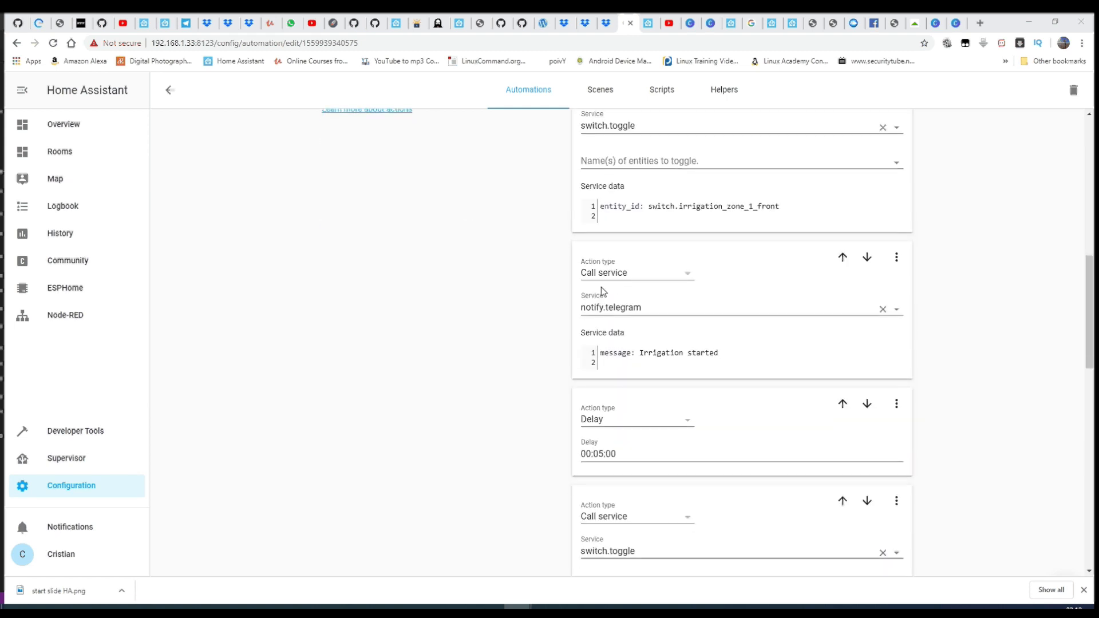
mouse_move(568, 328)
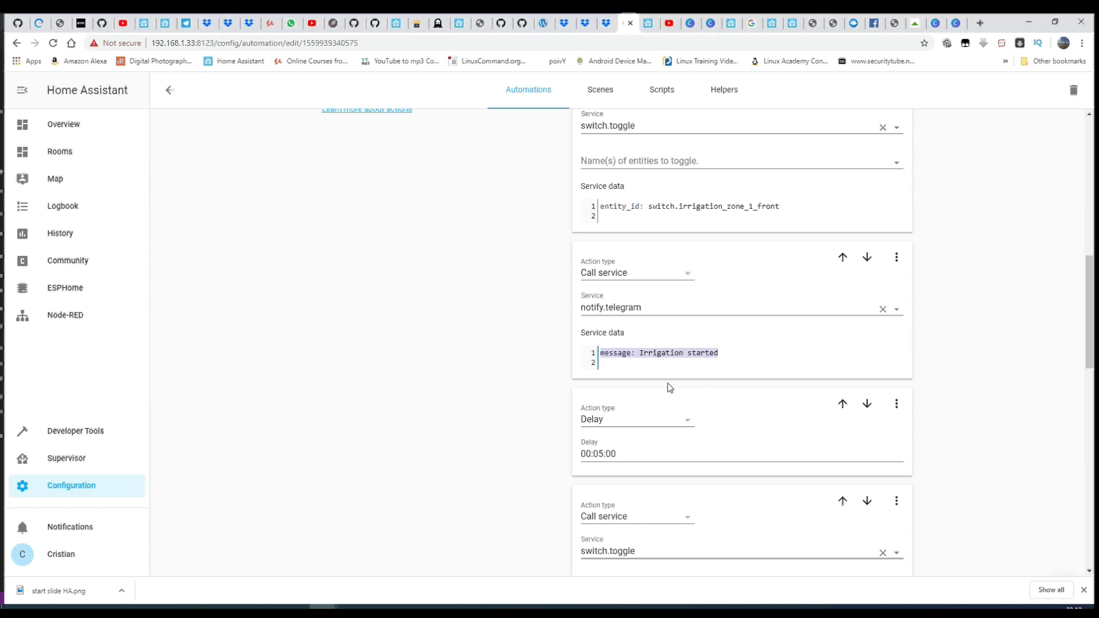
scroll("down", 3)
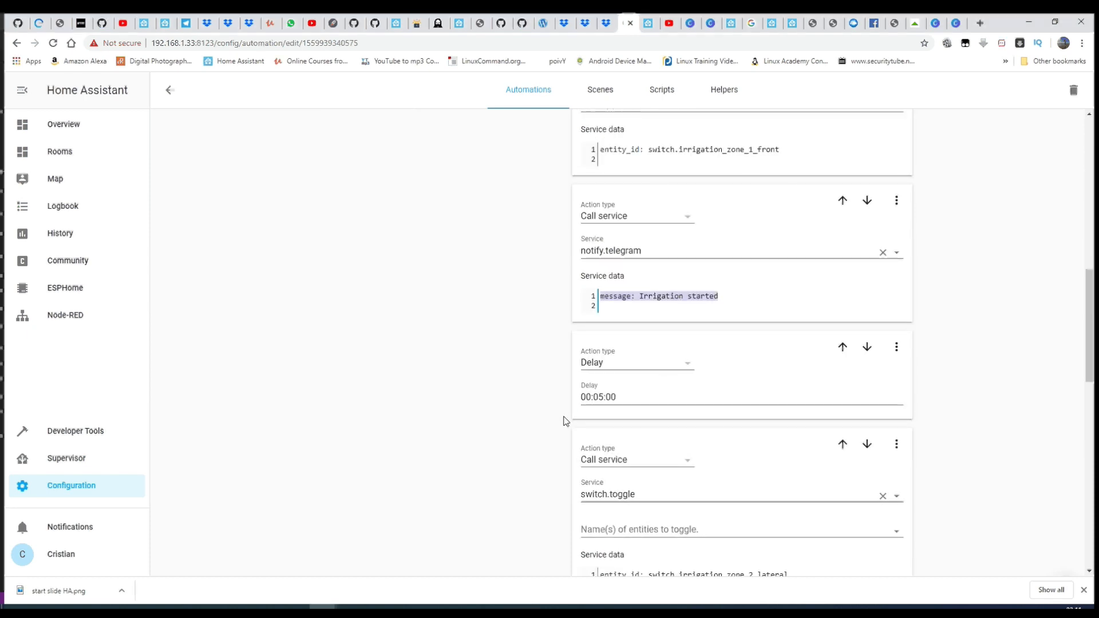
scroll("down", 3)
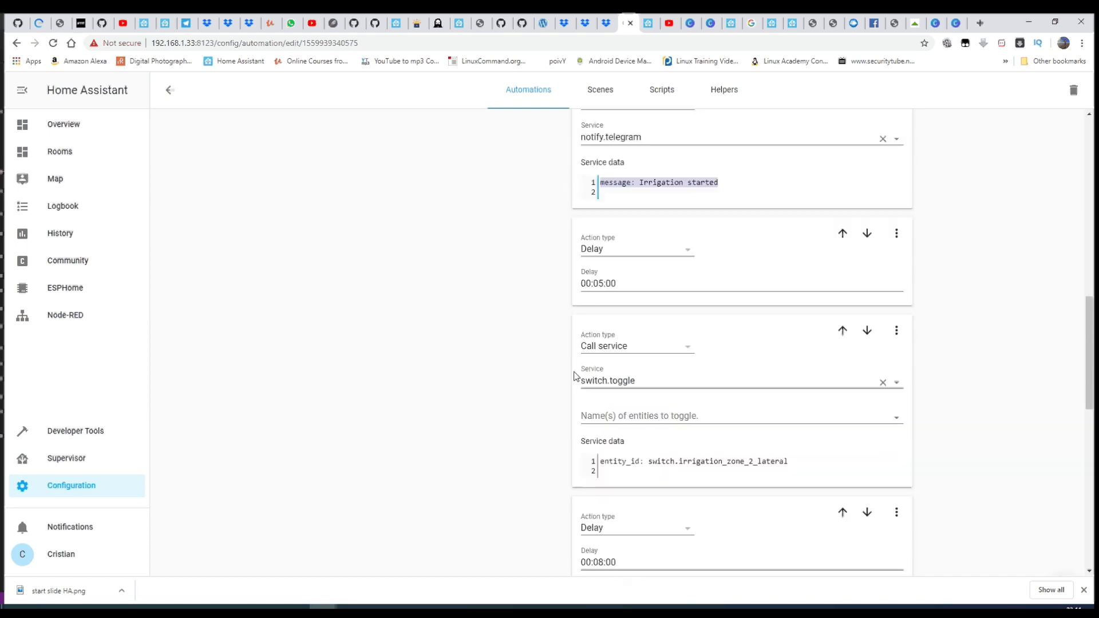
scroll("down", 3)
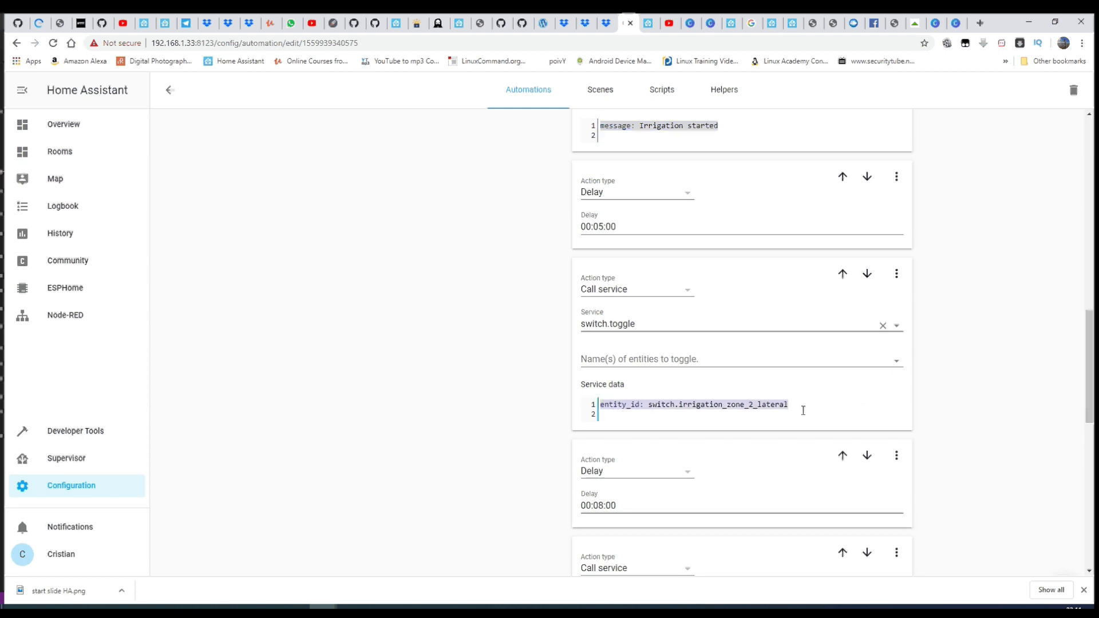
scroll("down", 3)
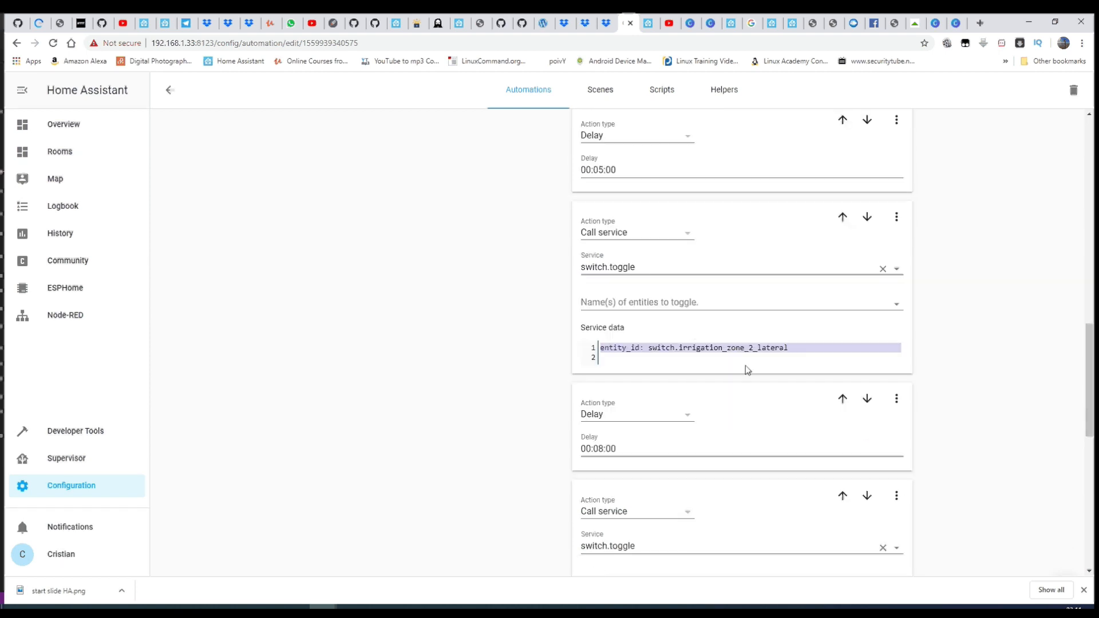
scroll("down", 3)
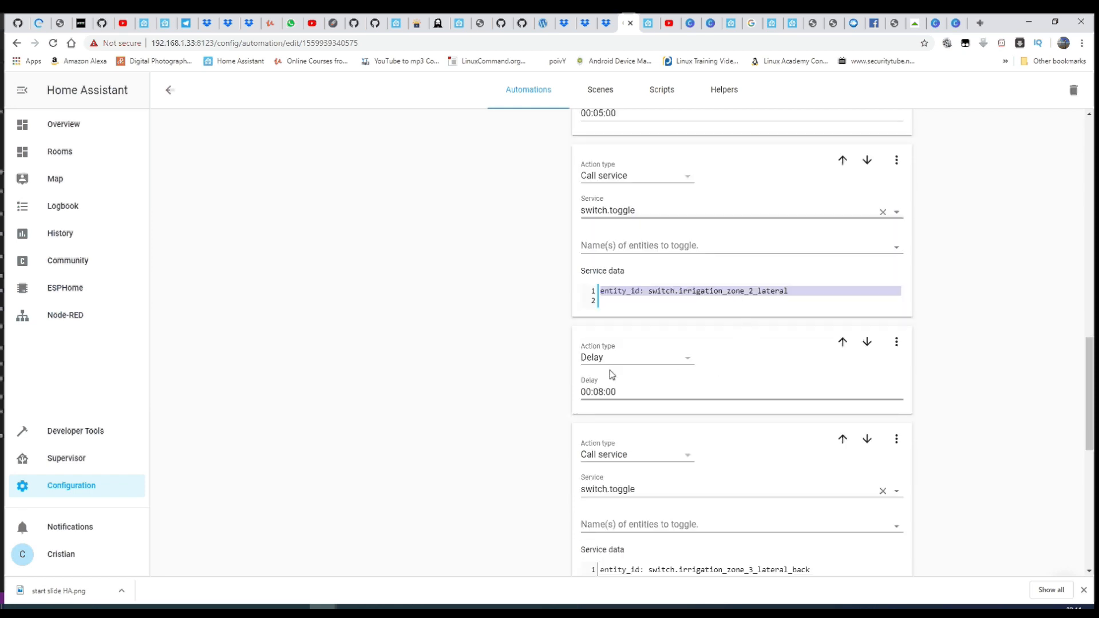
scroll("down", 3)
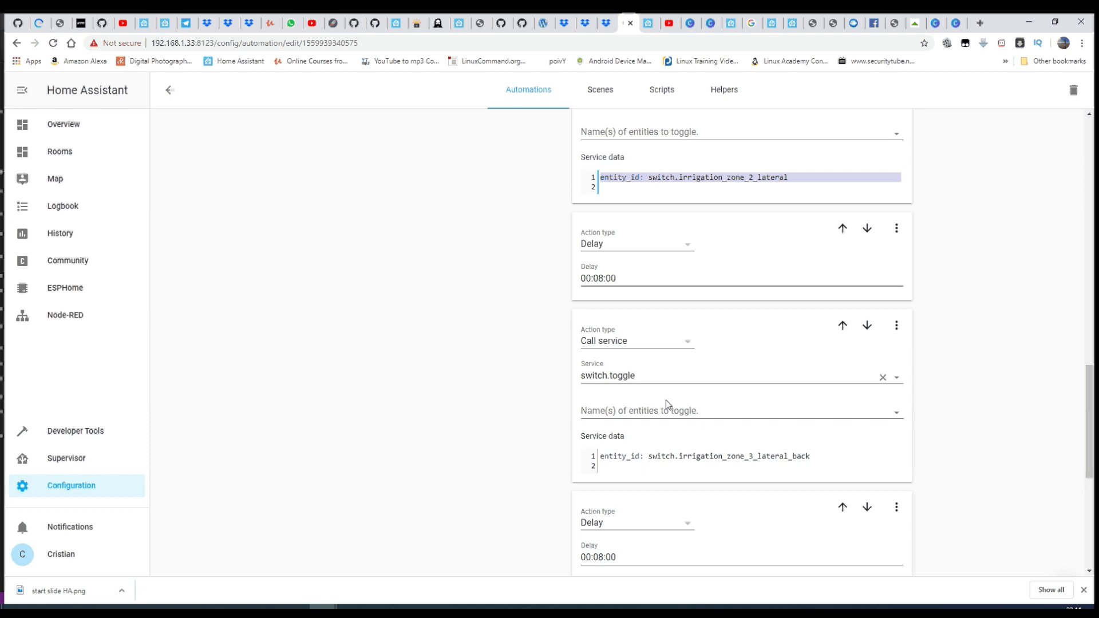
scroll("down", 3)
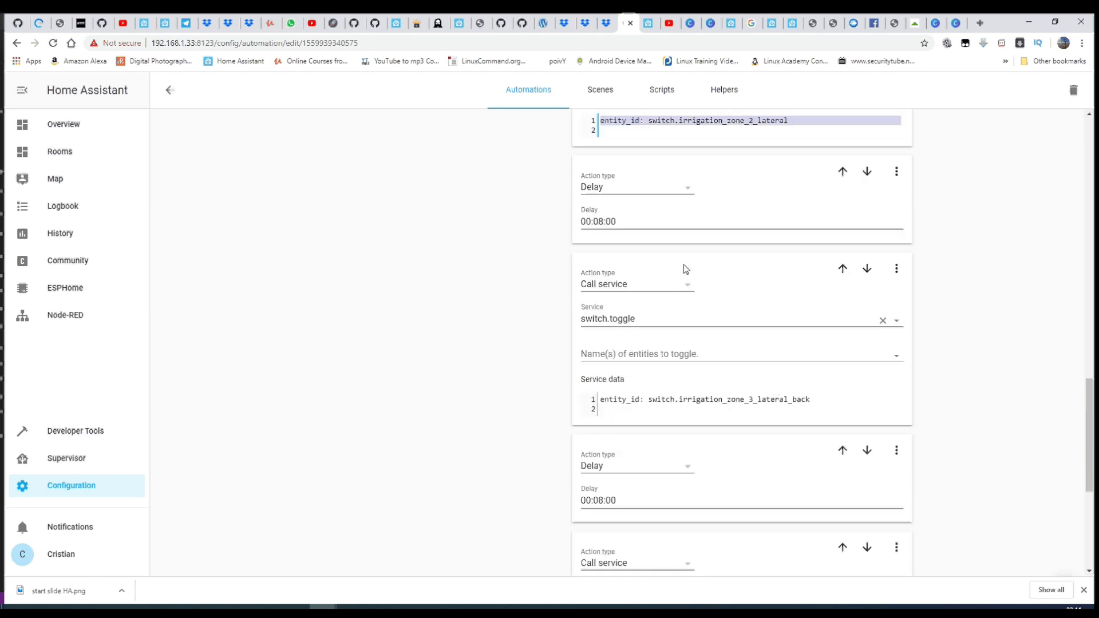
mouse_move(623, 261)
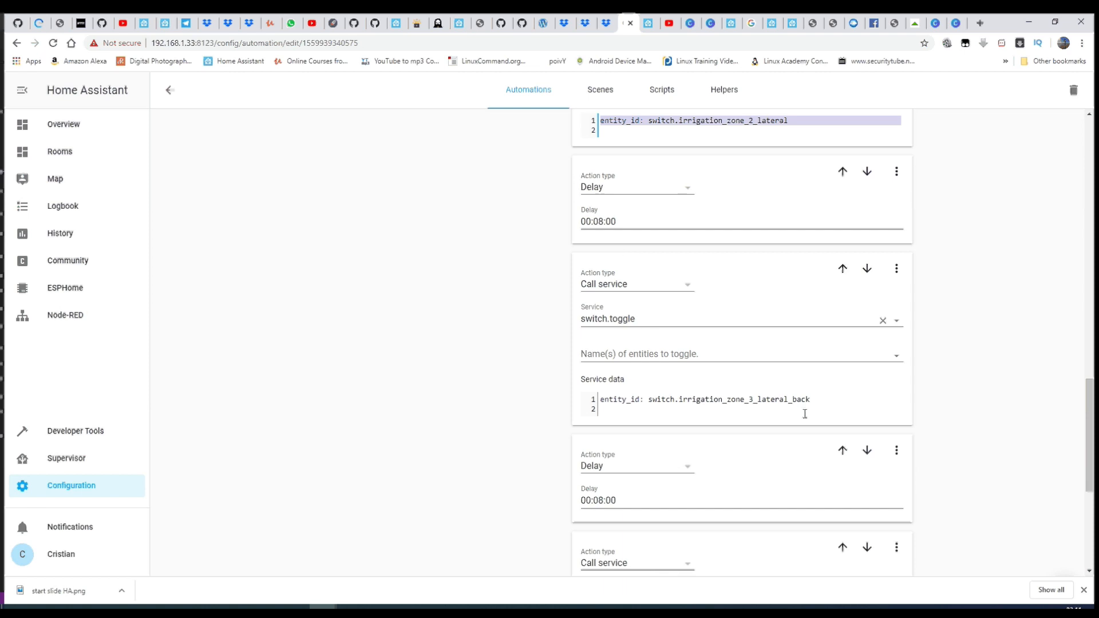
scroll("down", 3)
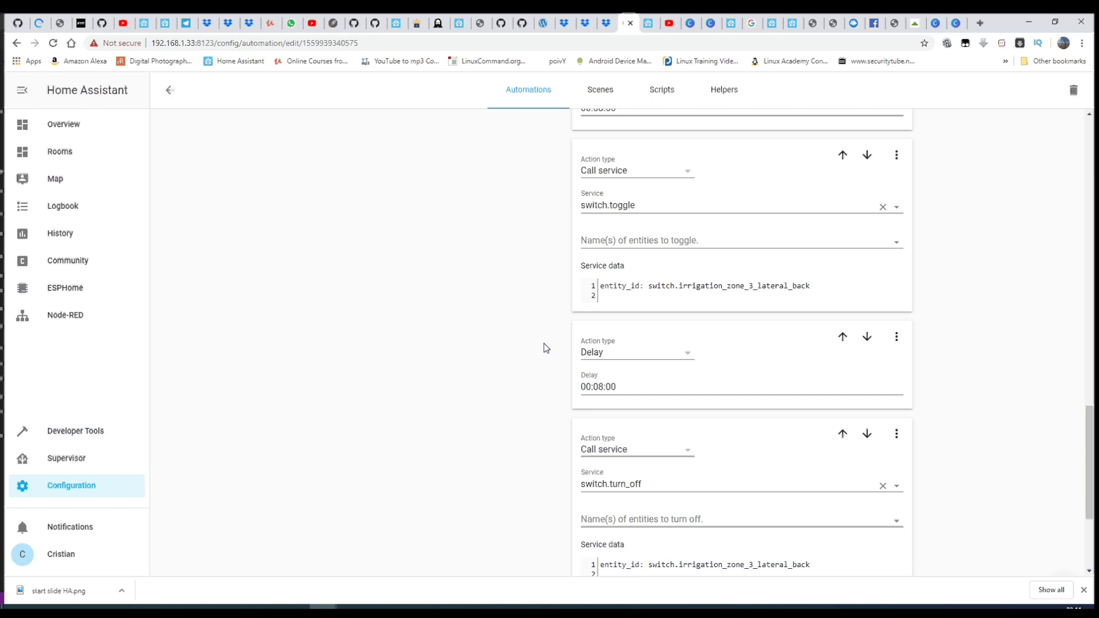
scroll("down", 3)
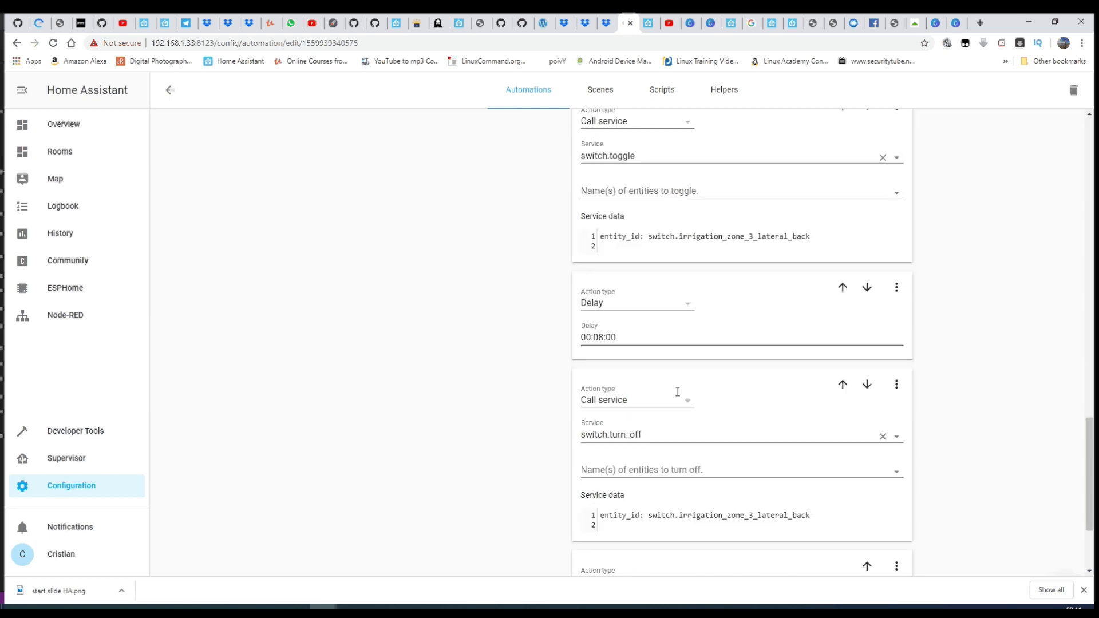
scroll("down", 3)
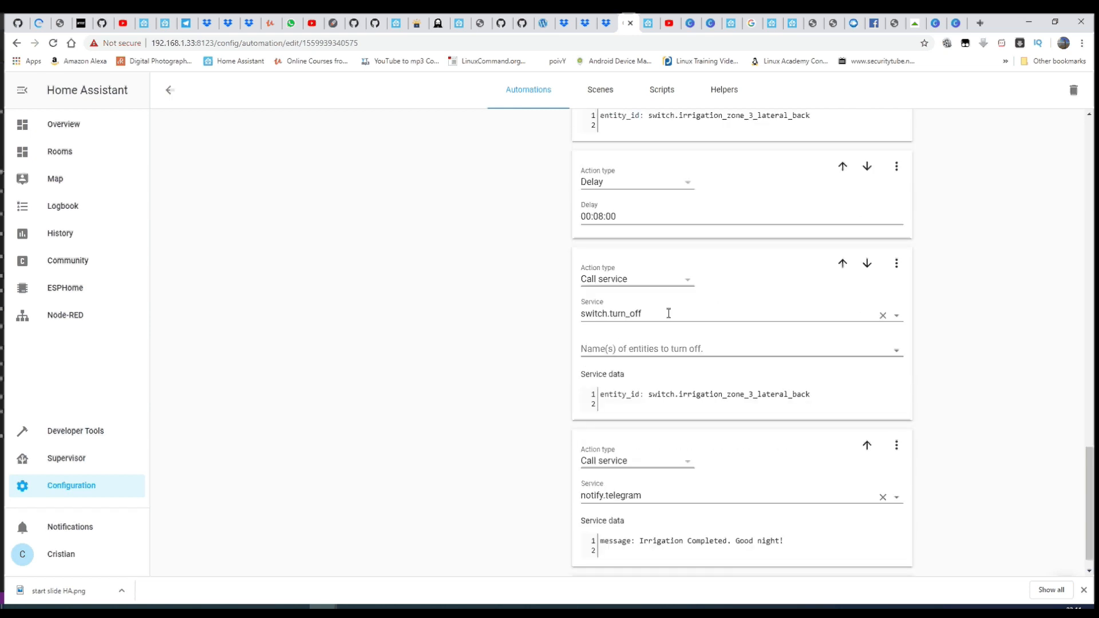